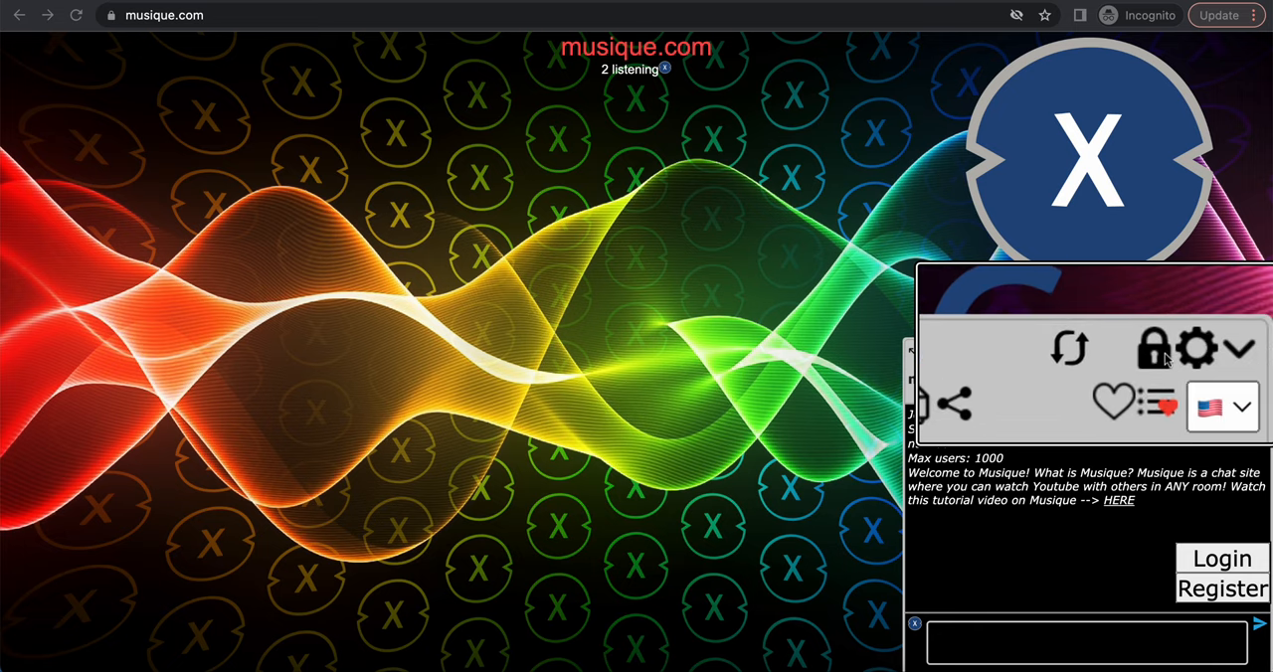
mouse_move(1154, 348)
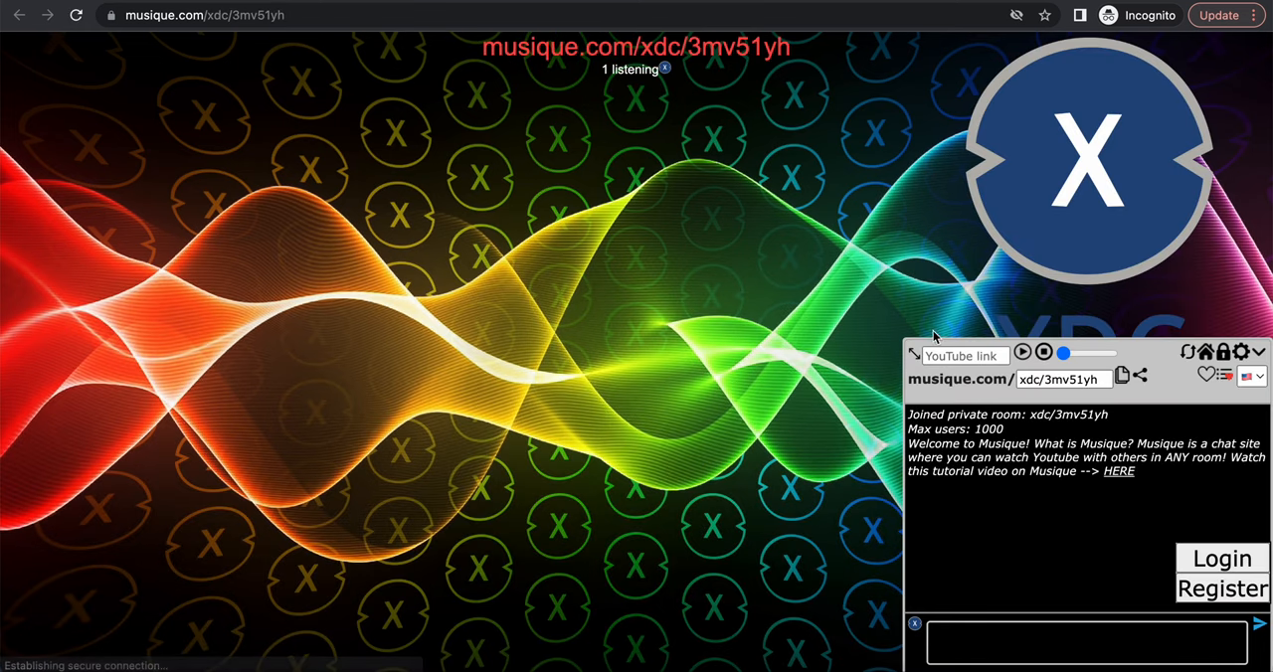
mouse_move(1034, 497)
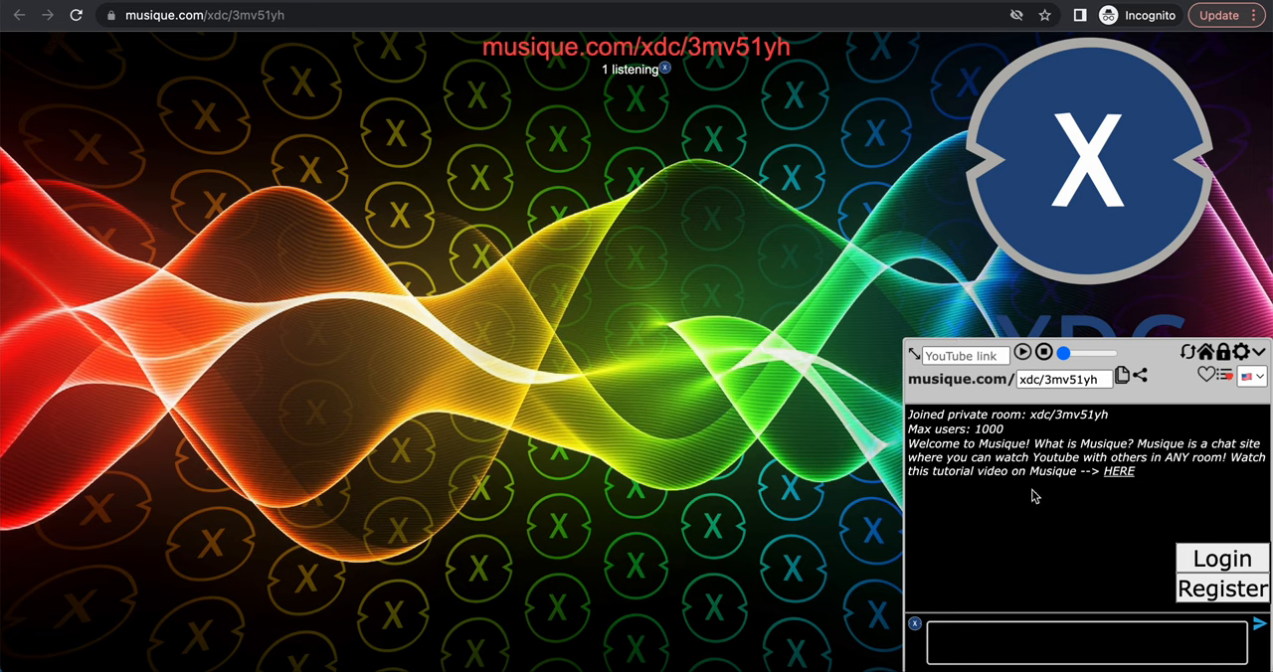
mouse_move(1066, 585)
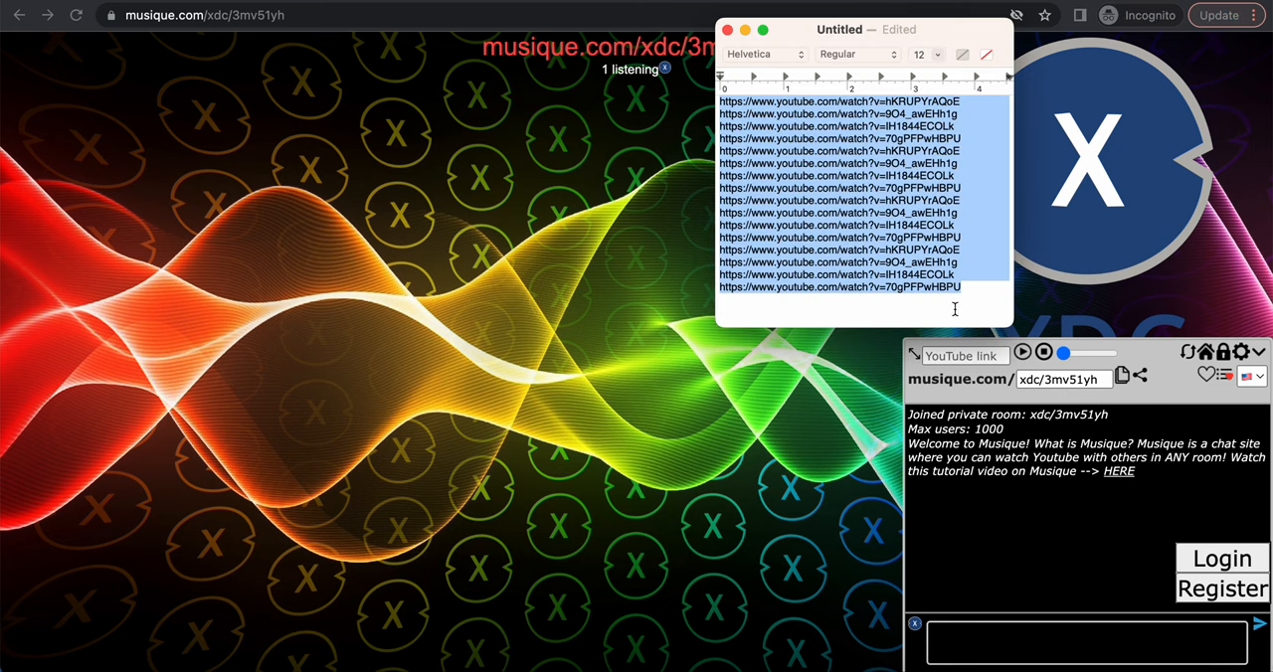
left_click(961, 286)
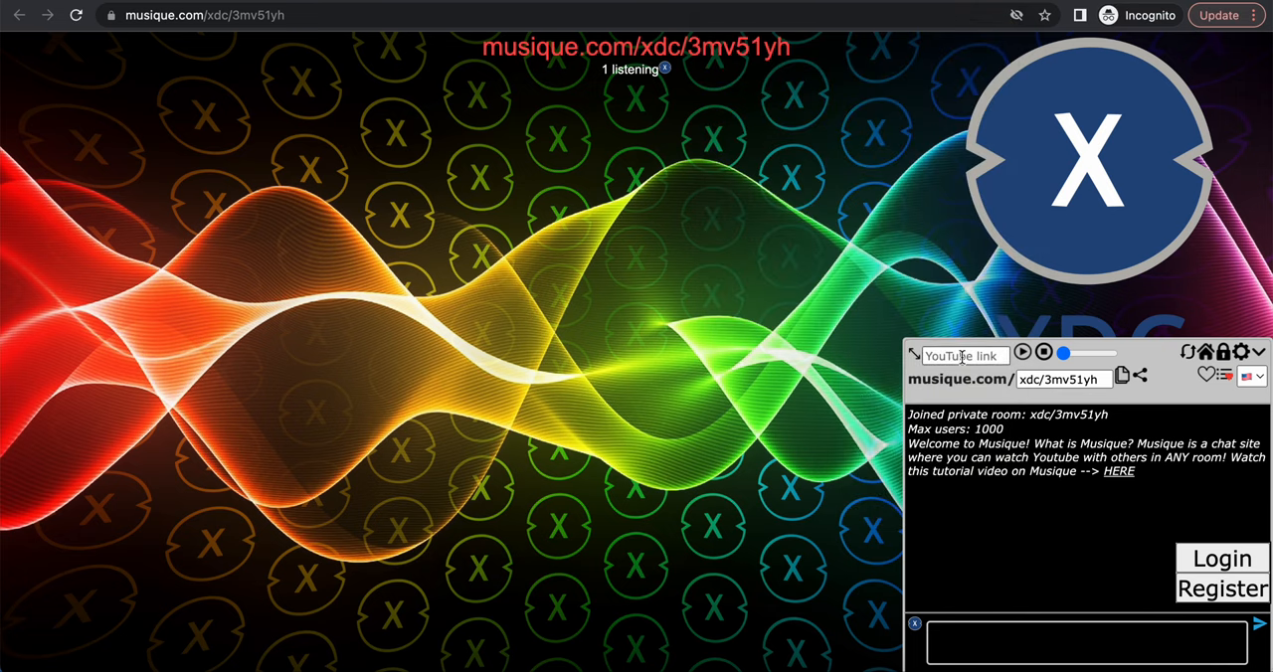
- Enter the YouTube video id 70gPIPwHBPU in the link field to queue the videos
left_click(879, 355)
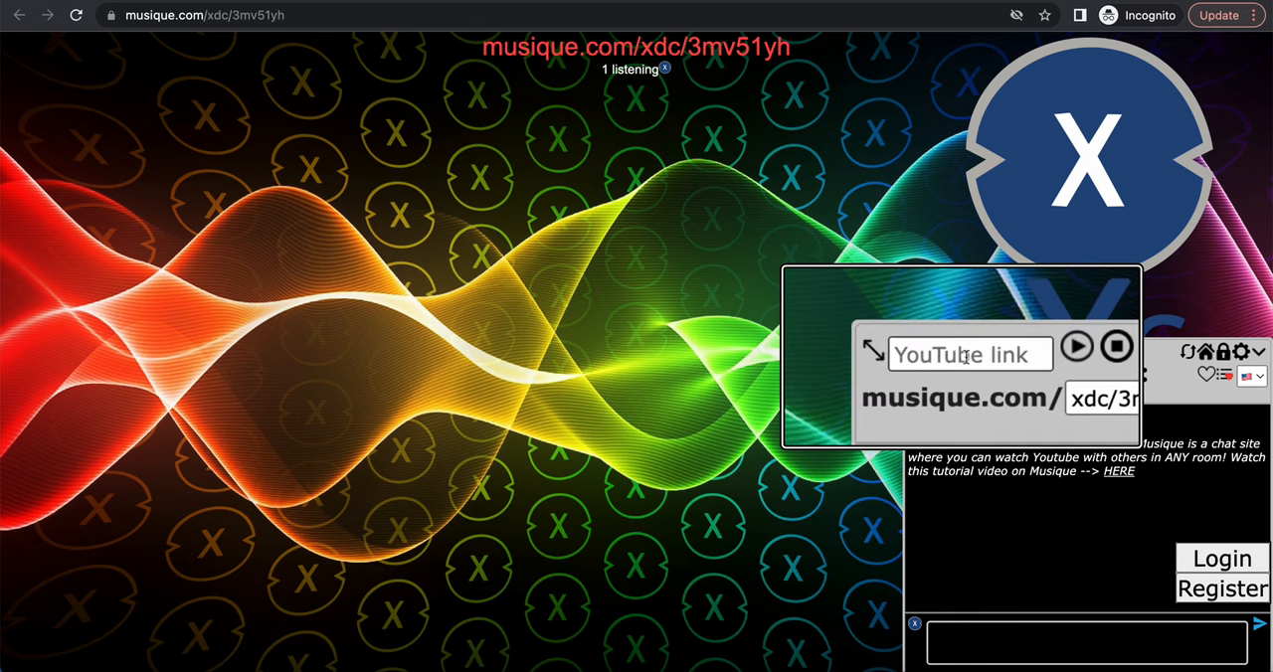
mouse_move(1006, 364)
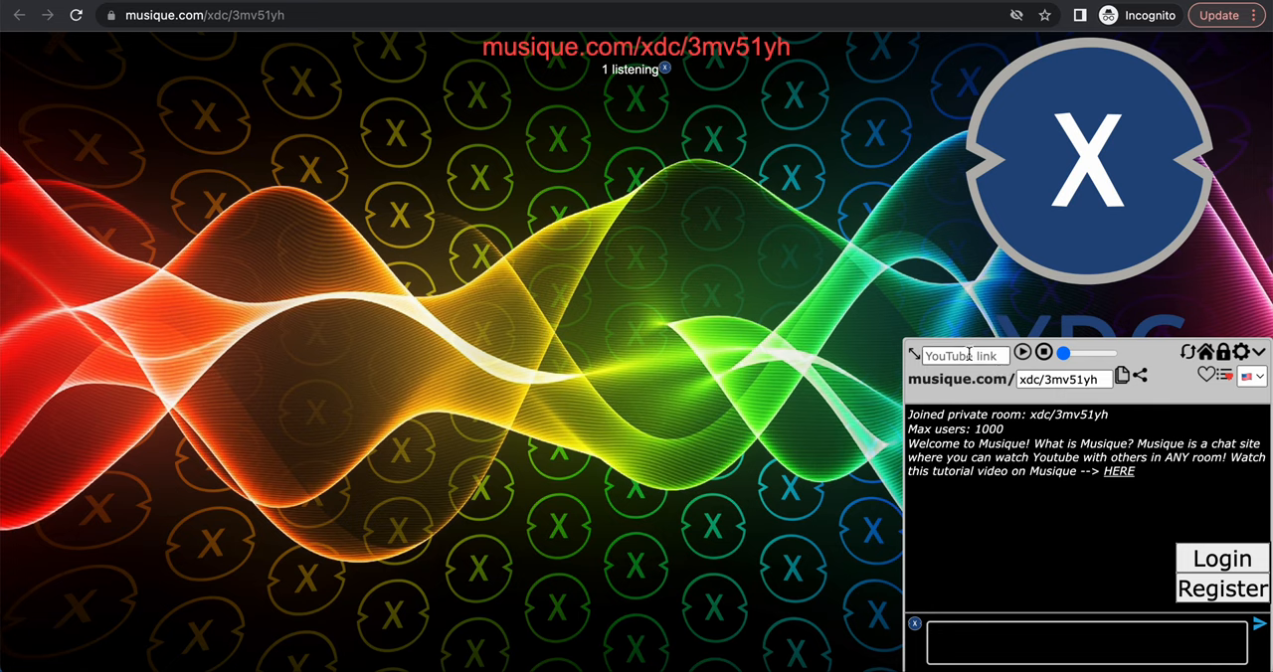
type("70gPIPwHBPU")
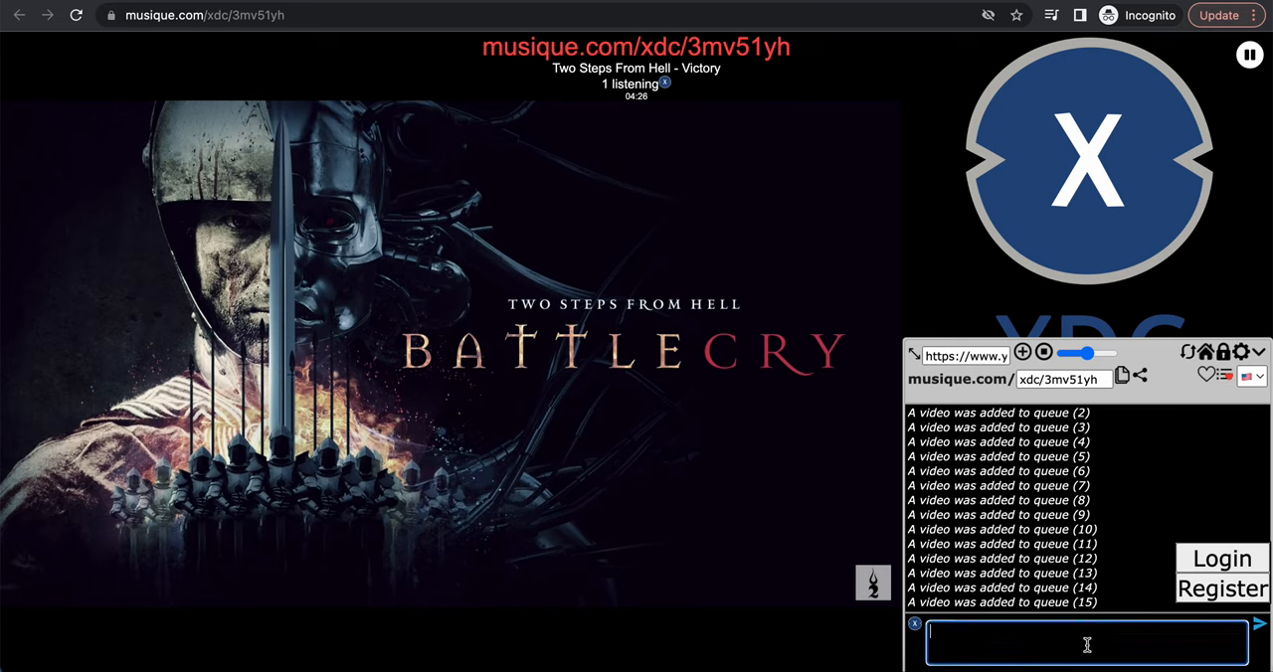
- Send the /loop command in chat to enable queue looping
type("/loop")
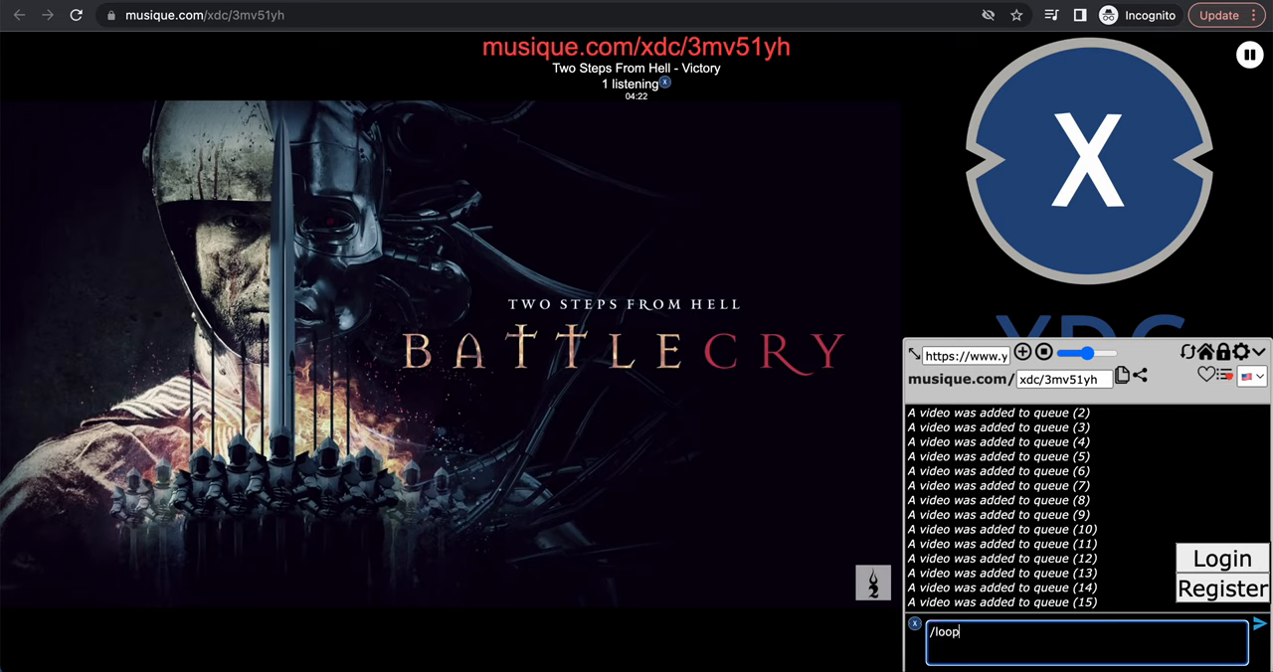
key("Return")
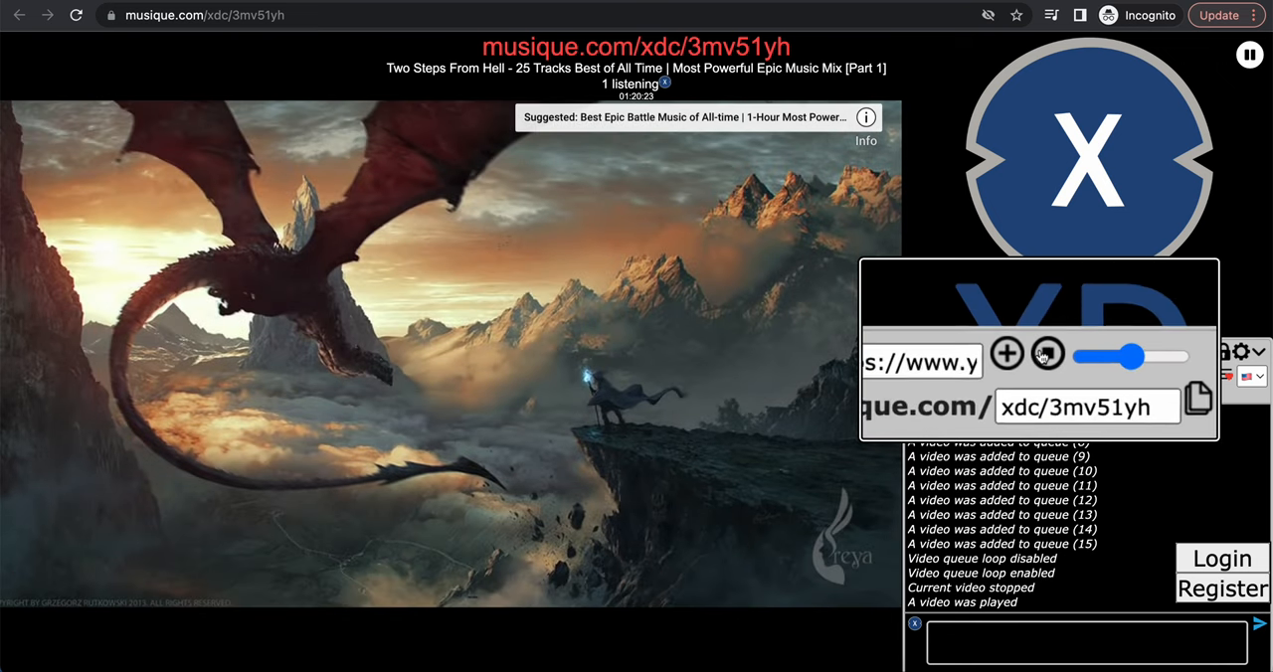
- Skip ahead to the next queued video, the Two Steps From Hell Epic Music Mix
left_click(1046, 354)
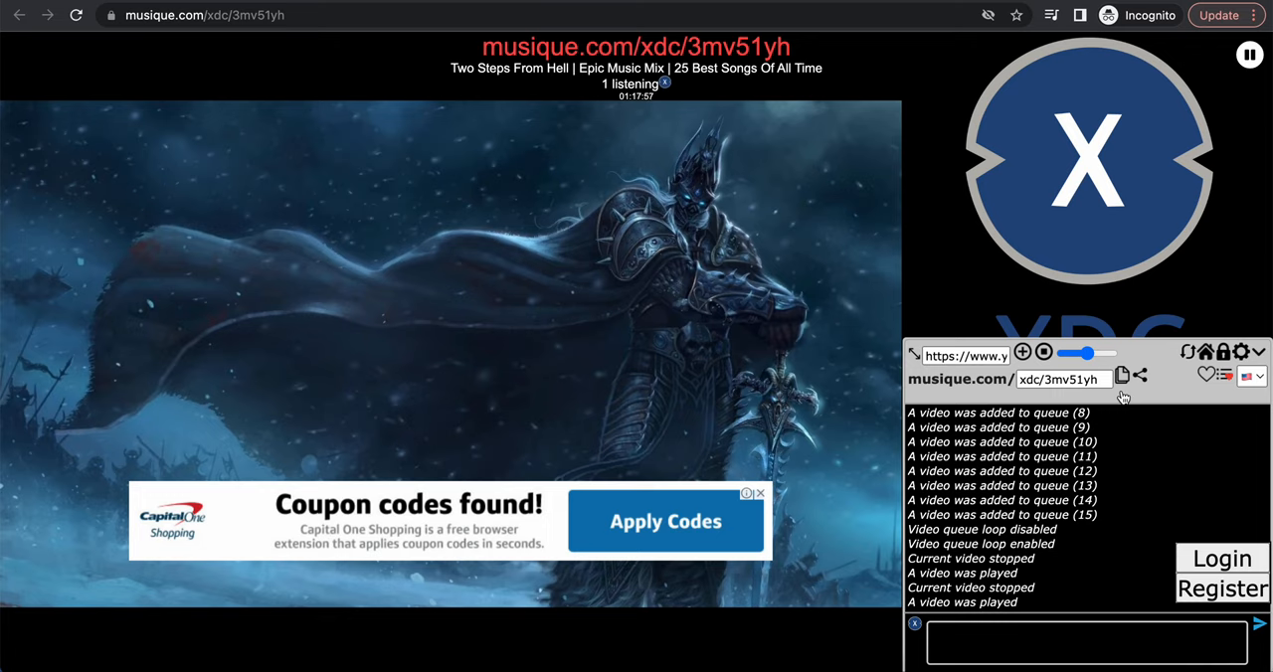
mouse_move(1154, 413)
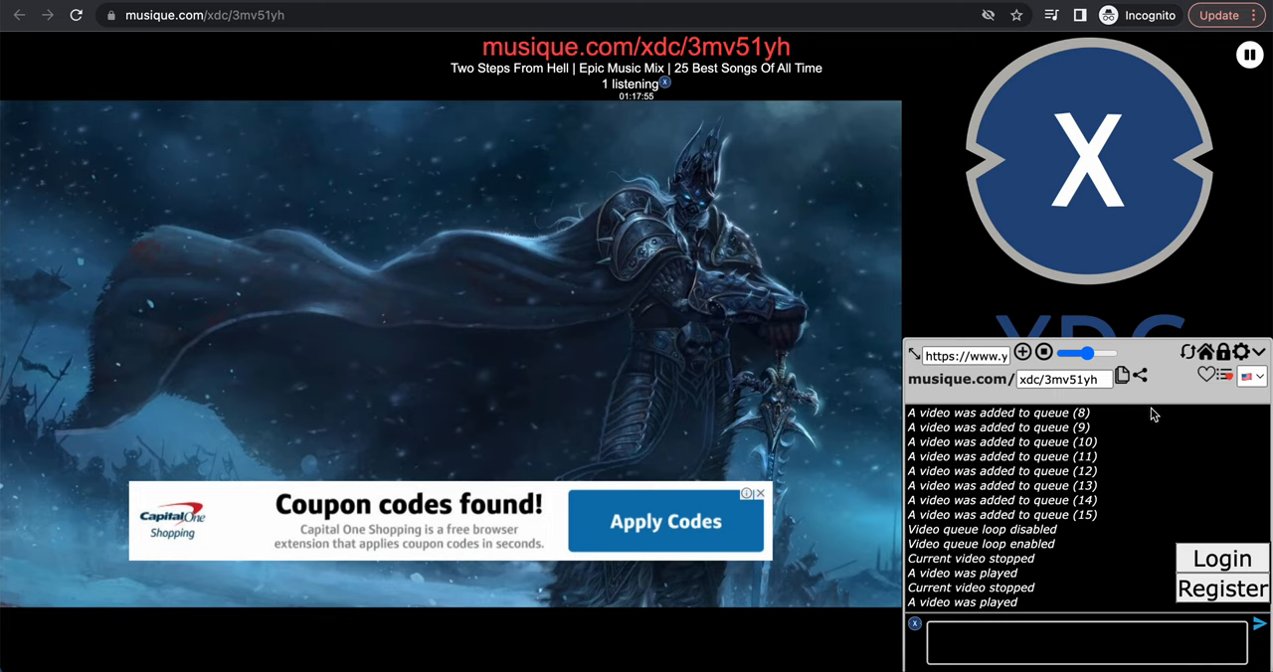
mouse_move(1137, 406)
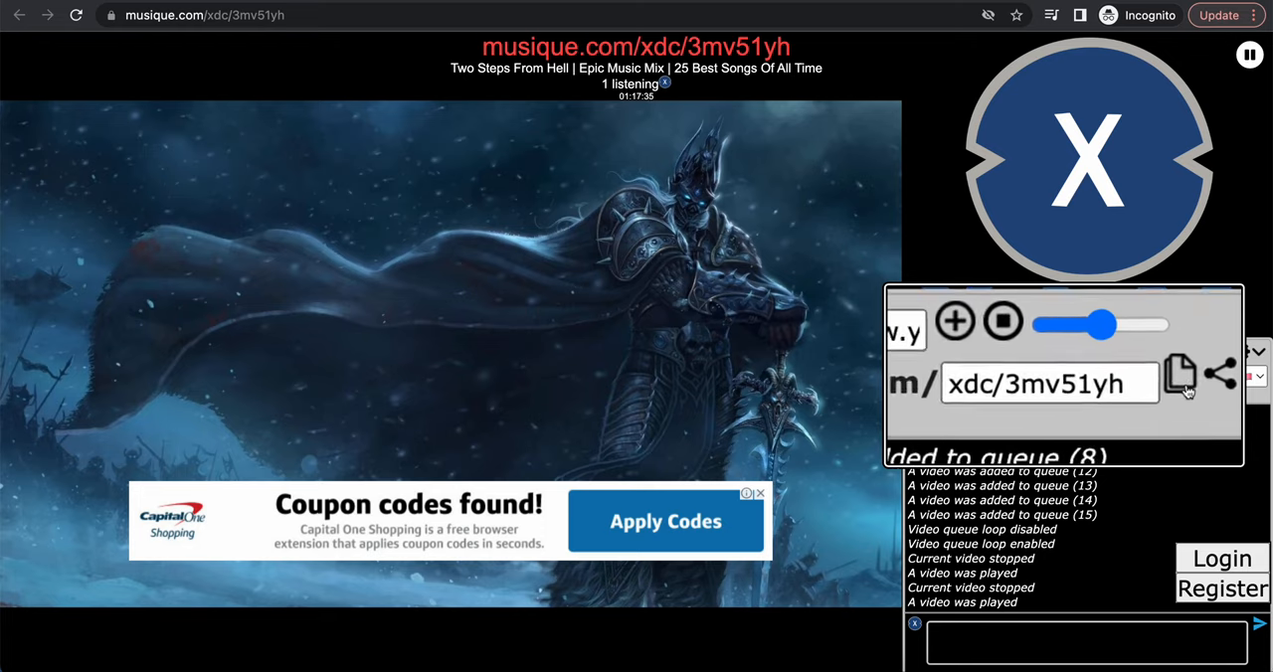
left_click(1182, 372)
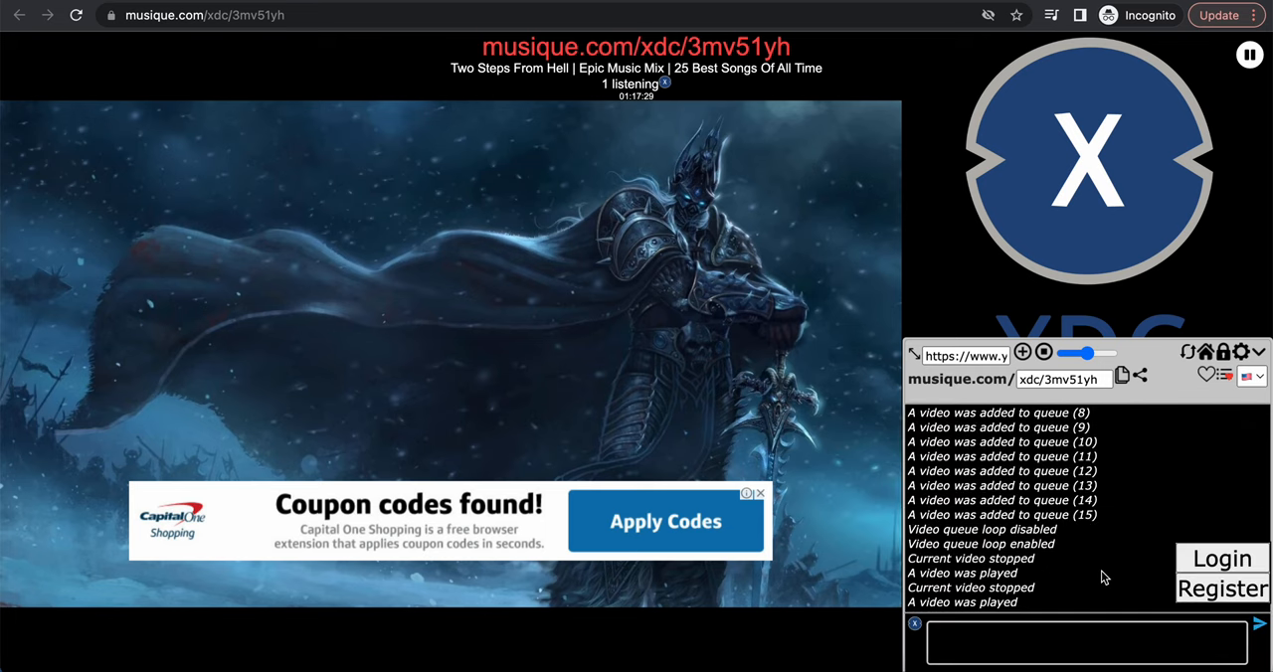
left_click(1086, 641)
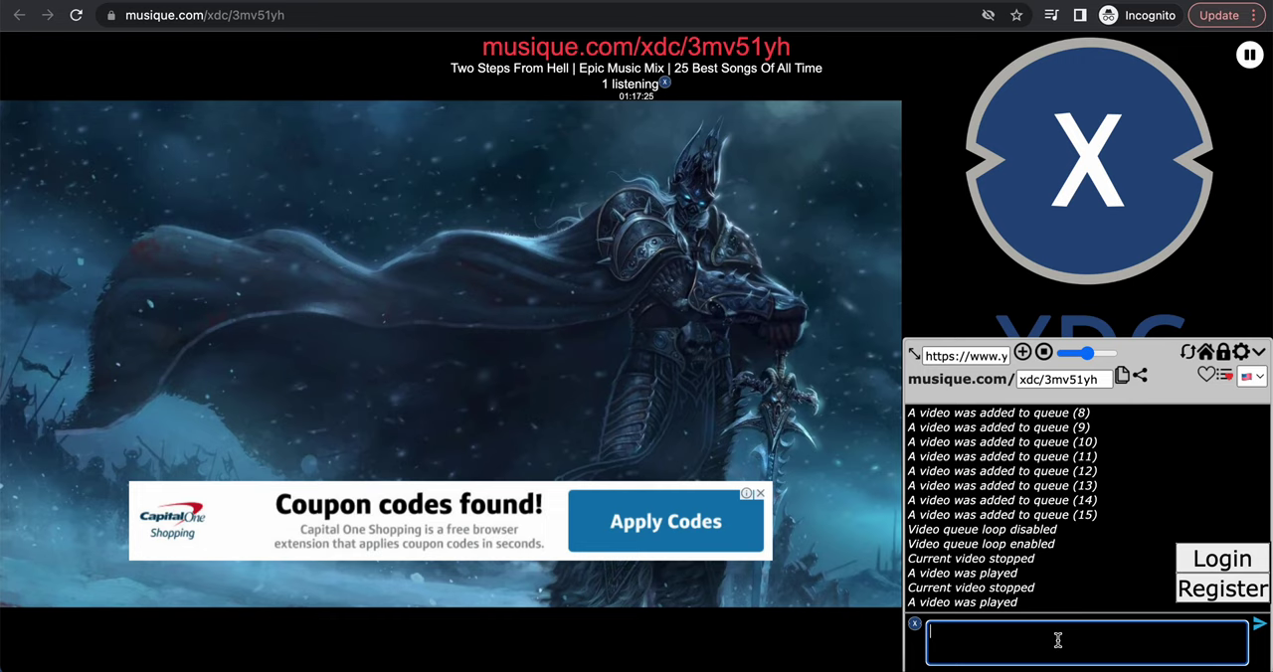
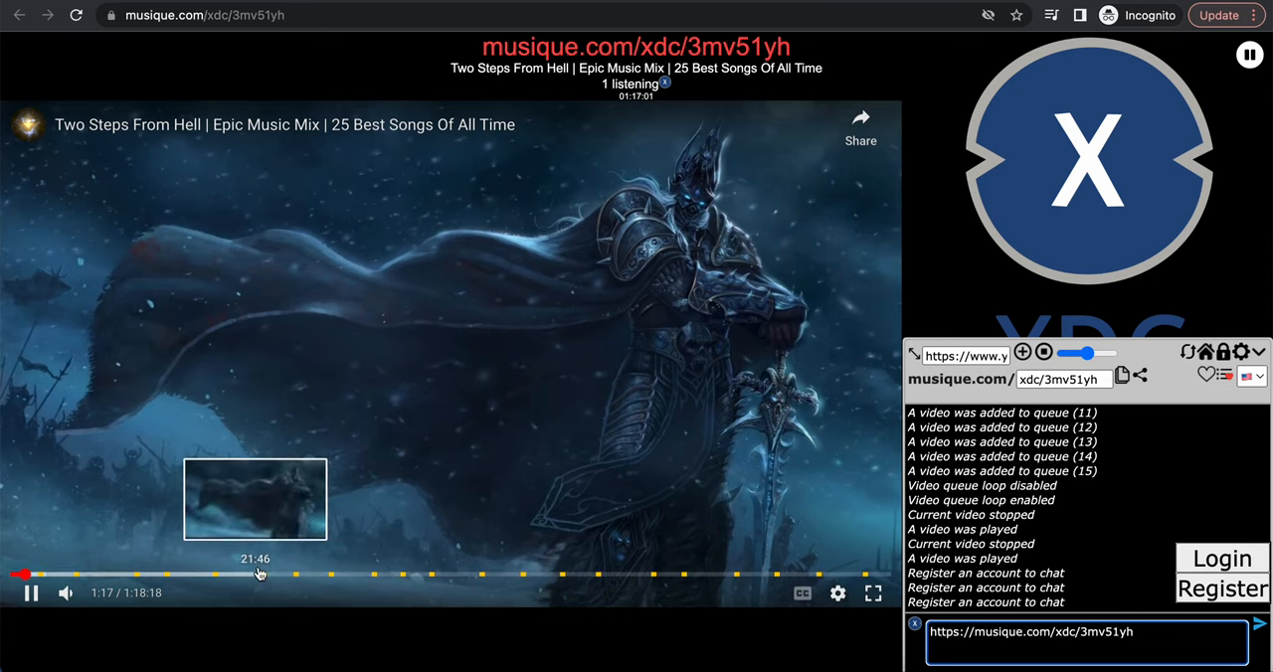
mouse_move(334, 579)
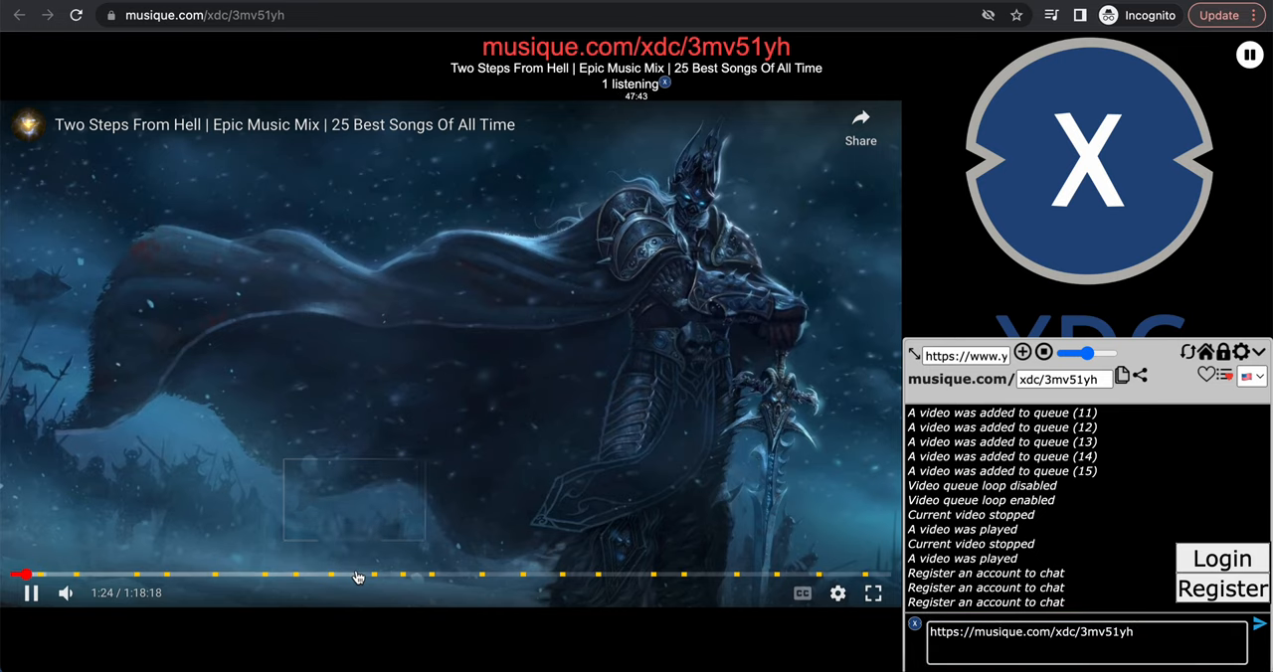
mouse_move(545, 579)
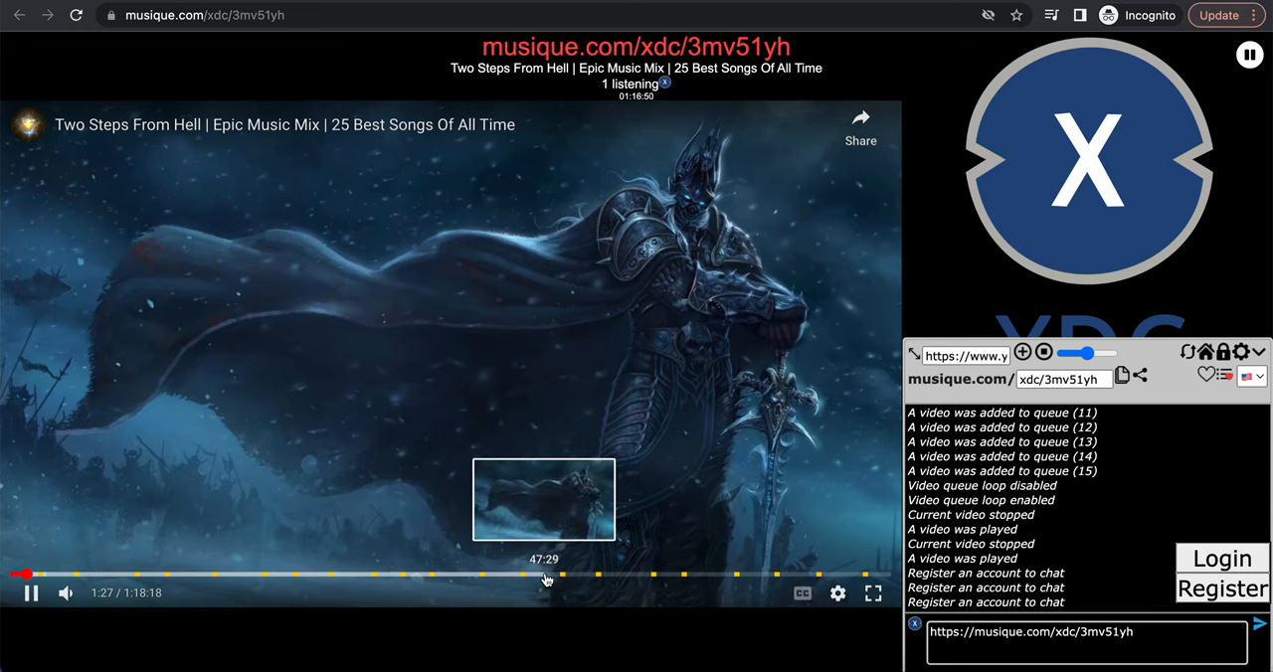
- Seek the Epic Music Mix forward to about 1:27 on the progress bar
left_click(553, 573)
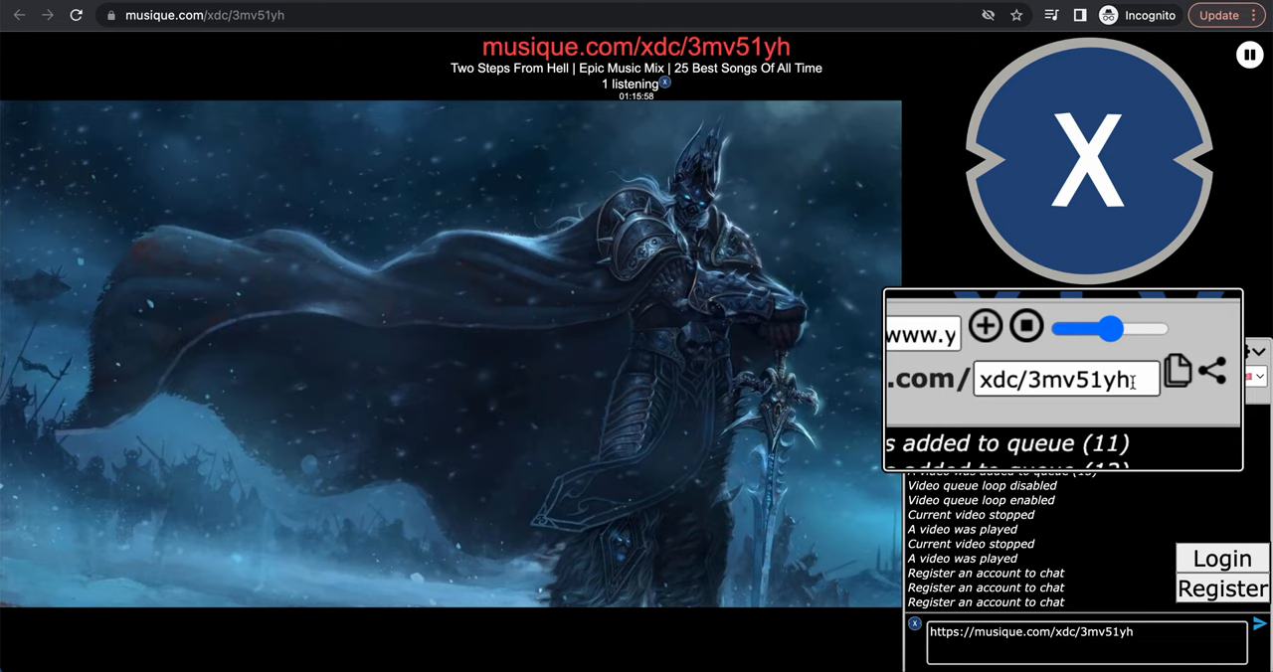
type("aaa")
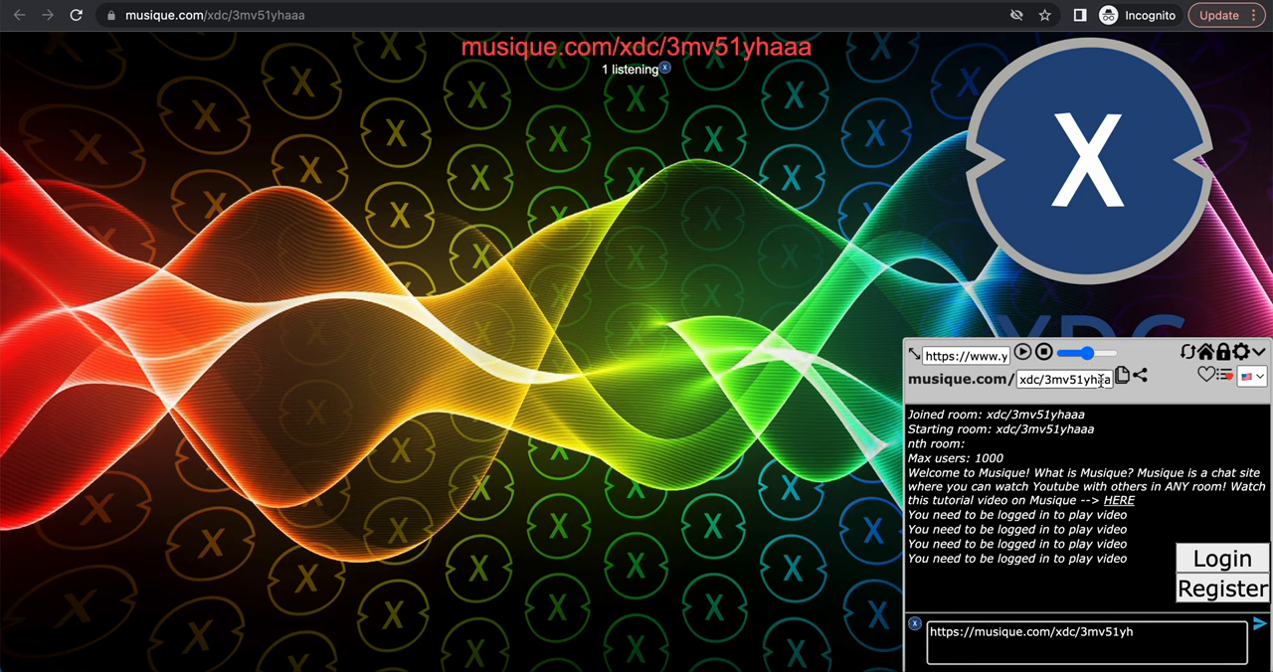
triple_click(1064, 380)
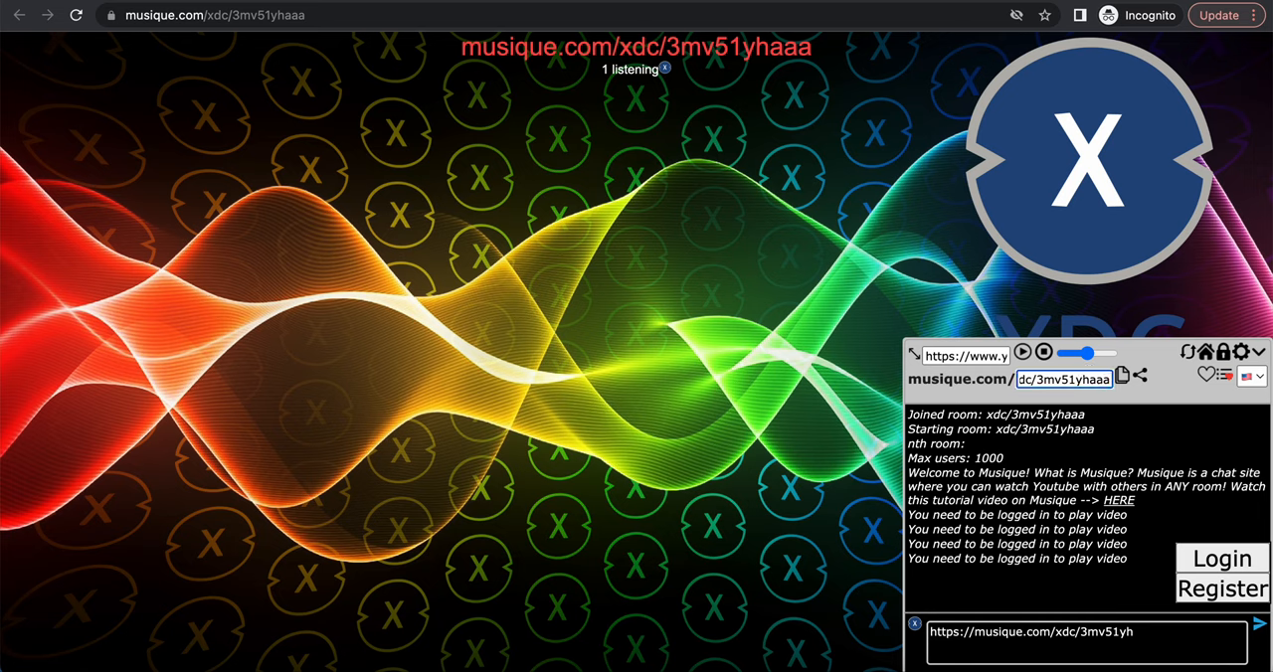